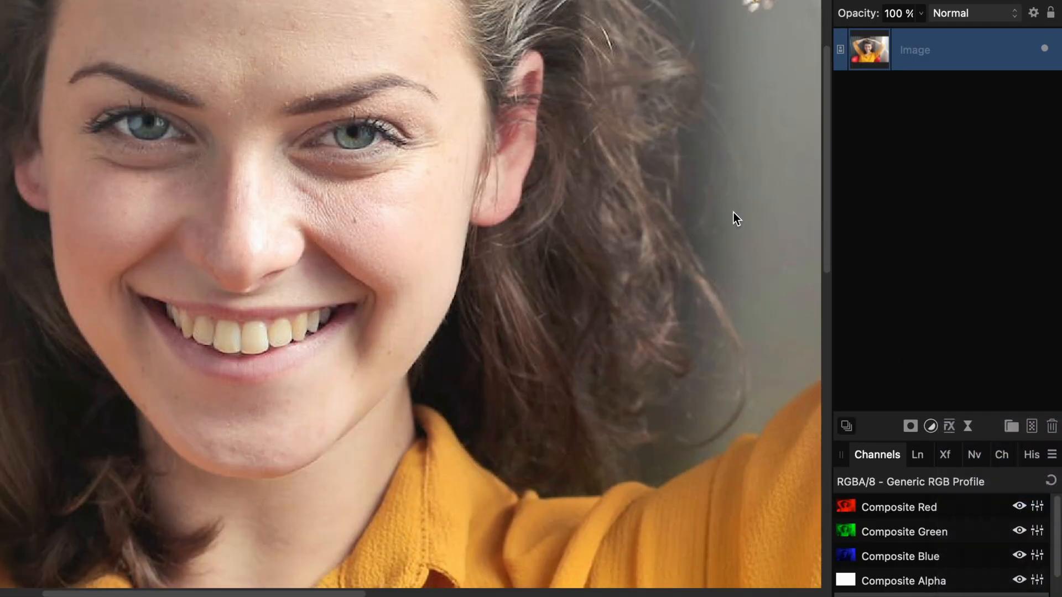
- Add a Black & White adjustment with Yellow at 153% and all other colours at -200%
{"action": "left_click", "coordinate": [931, 426]}
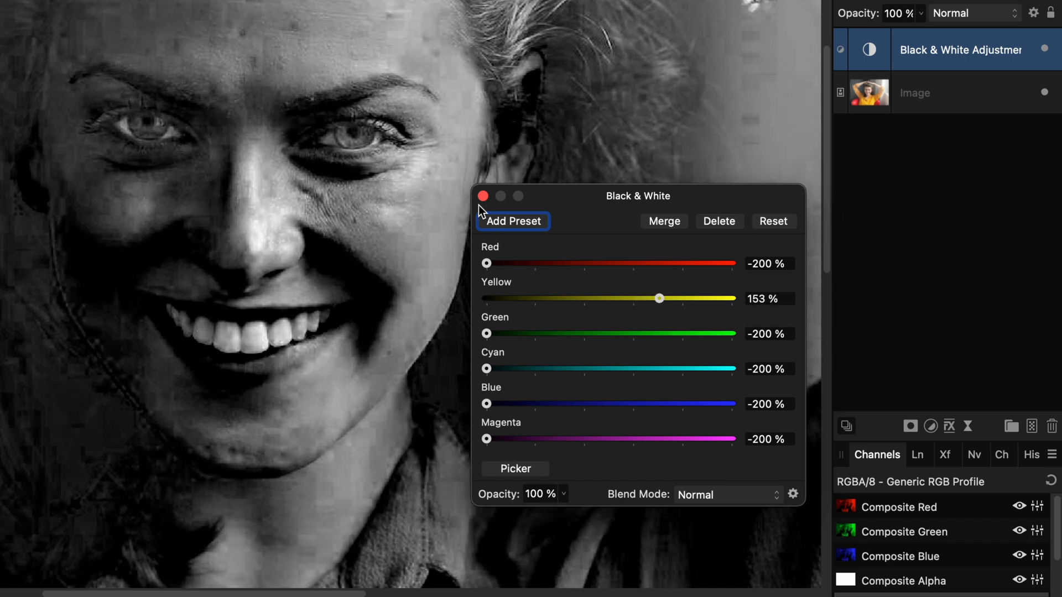
- Dismiss the Black & White settings and set the adjustment layer's blend mode to Screen
{"action": "left_click", "coordinate": [483, 197]}
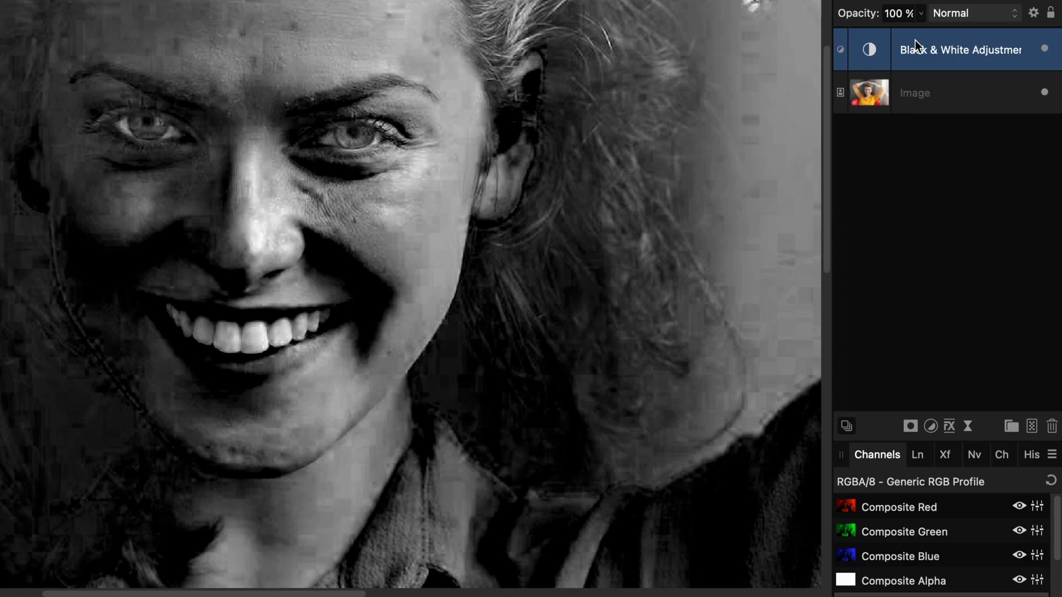
{"action": "left_click", "coordinate": [974, 13]}
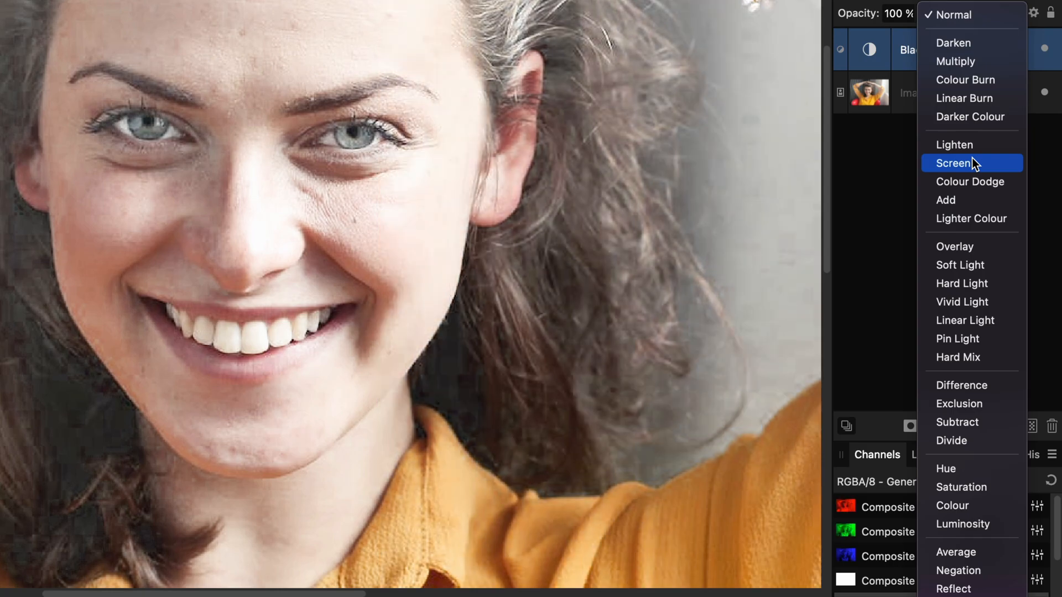
{"action": "left_click", "coordinate": [954, 162]}
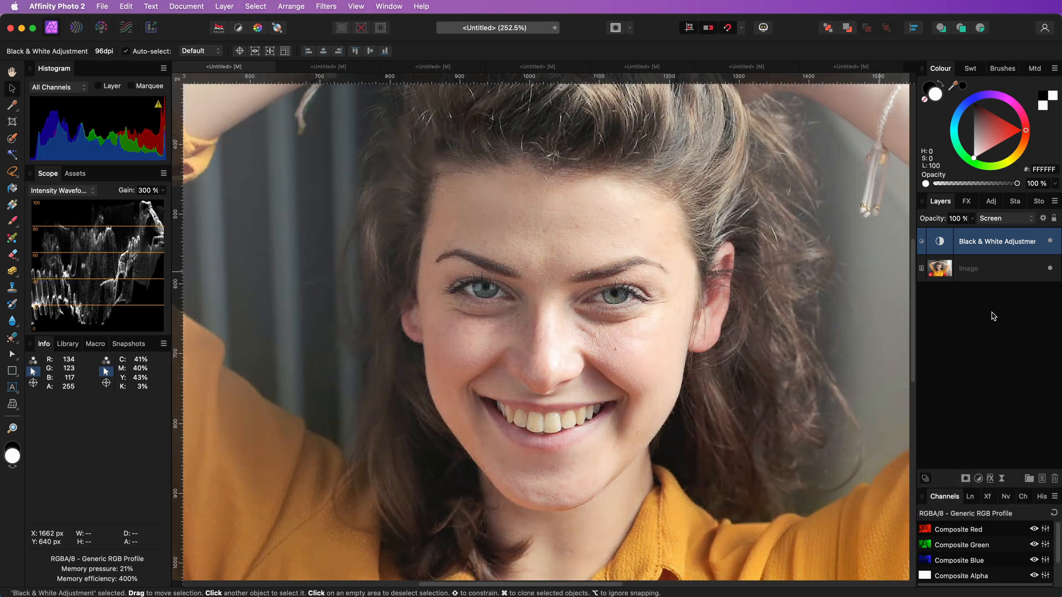
- Give the Black & White adjustment layer a mask limiting it to the teeth
{"action": "left_click", "coordinate": [967, 241]}
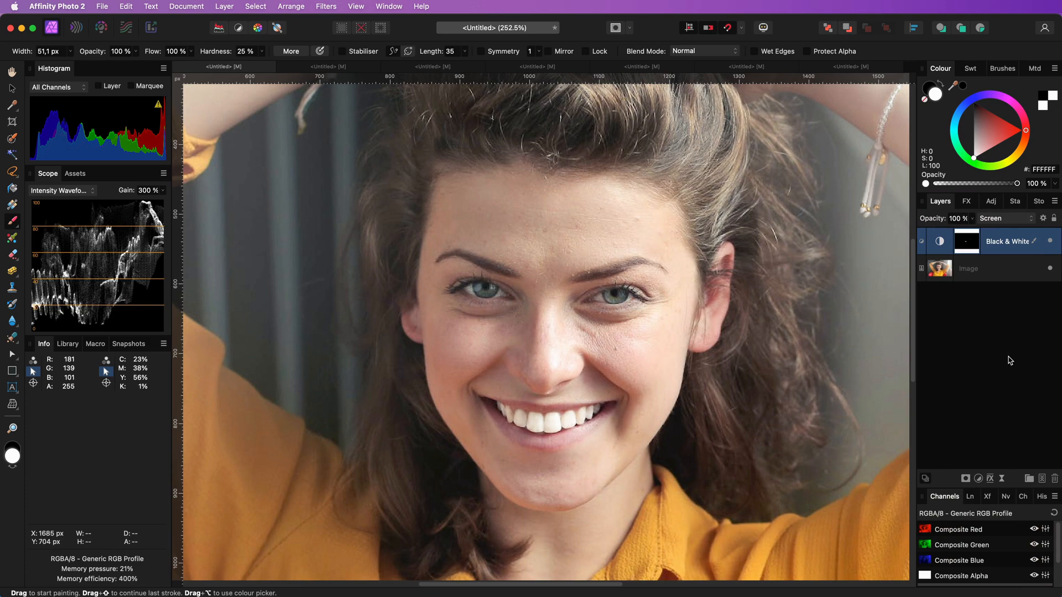
{"action": "mouse_move", "coordinate": [1043, 226]}
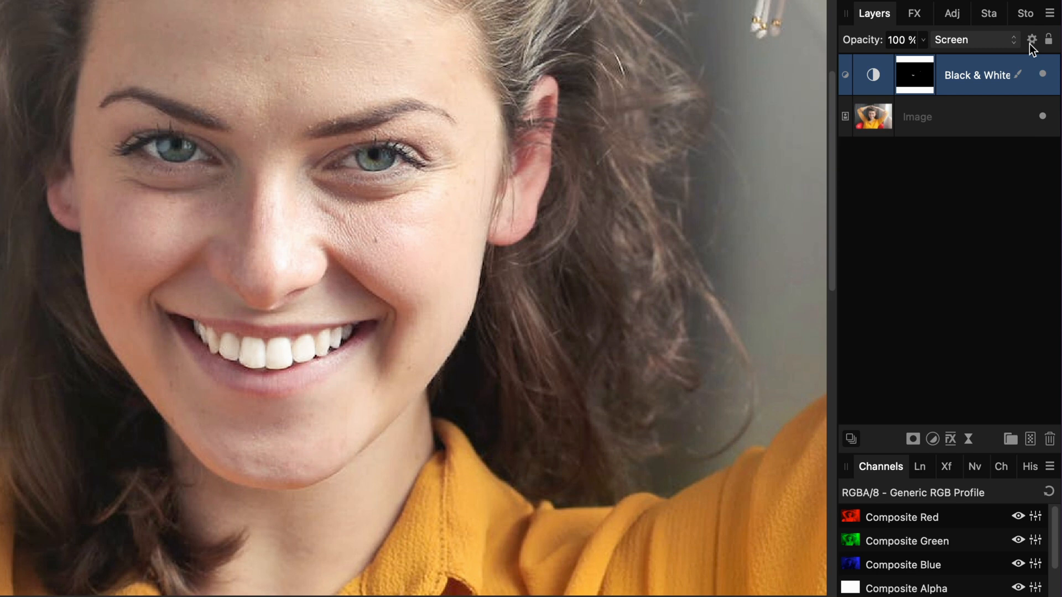
- Adjust the adjustment's Blend Options so it favours brighter underlying tones, then dismiss
{"action": "left_click", "coordinate": [1033, 40]}
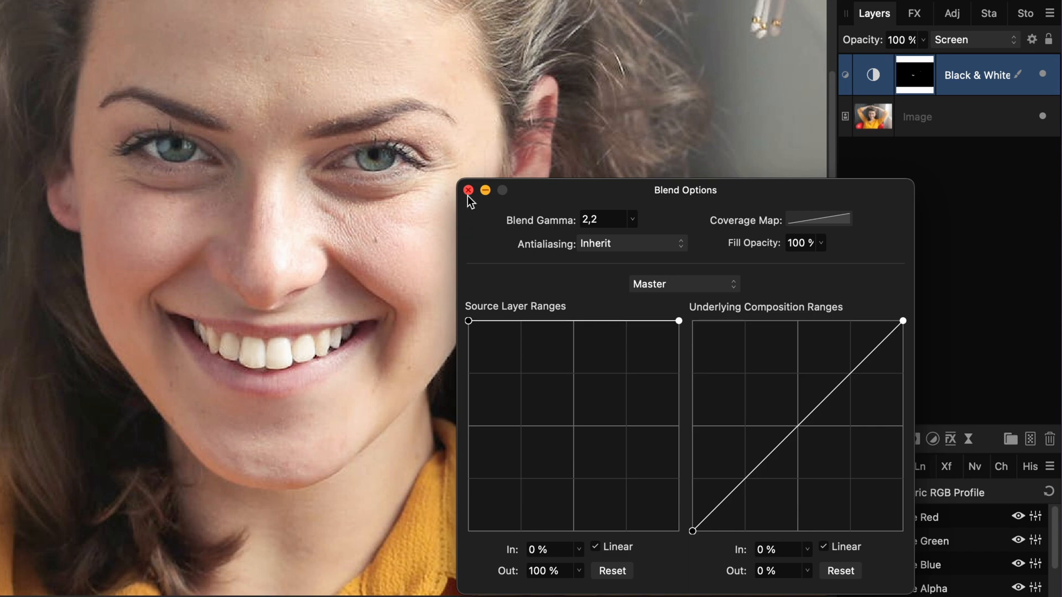
{"action": "left_click", "coordinate": [468, 190]}
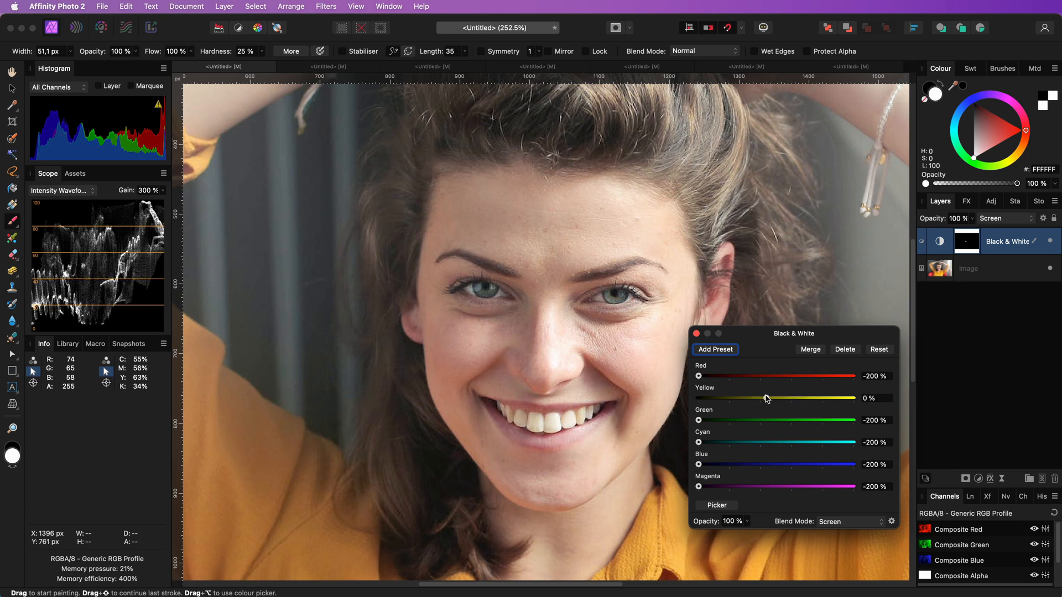
- Keep Yellow at 0% for subtler whitening and dismiss the Black & White settings
{"action": "left_click", "coordinate": [694, 333]}
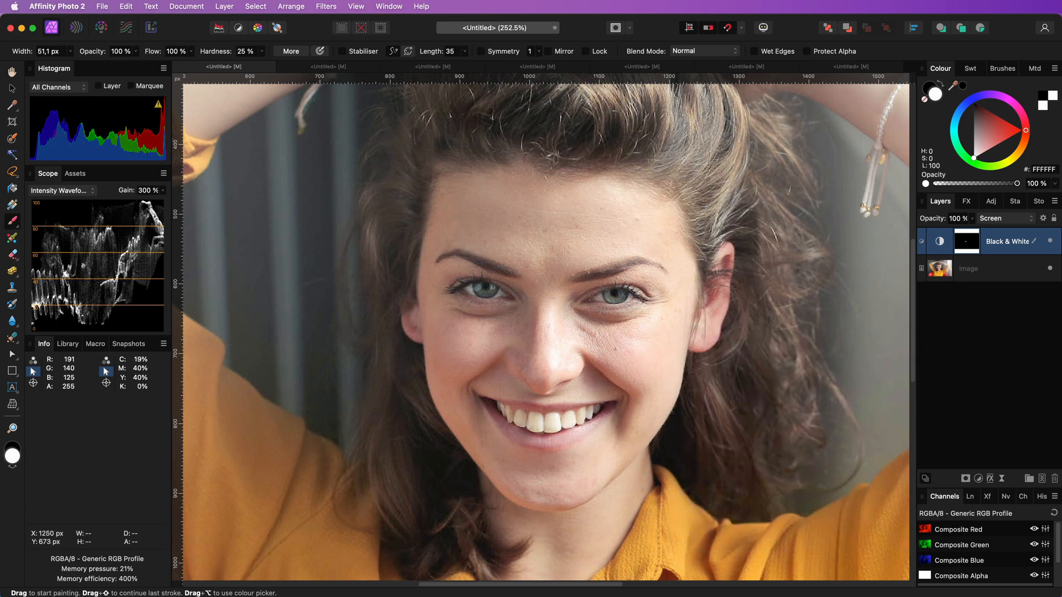